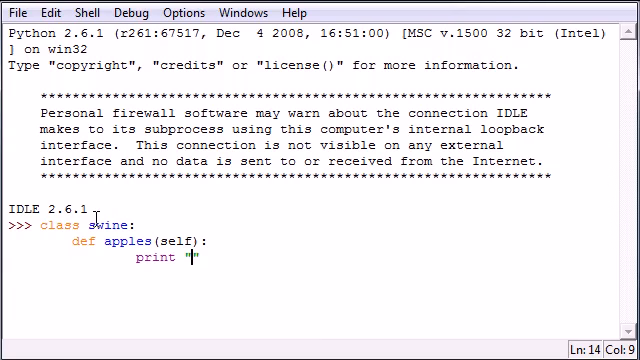
- Make the apples method print "beef pie", close class swine and create obj=swine()
type("beef pie")
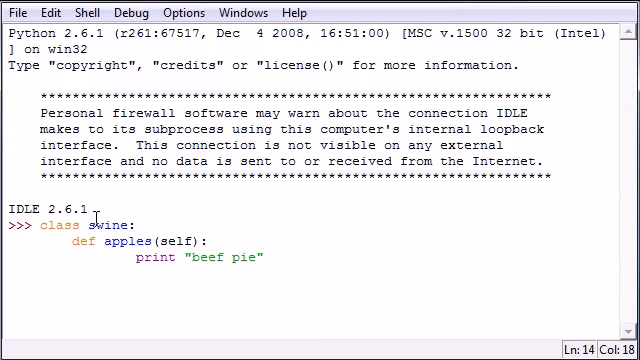
type("o")
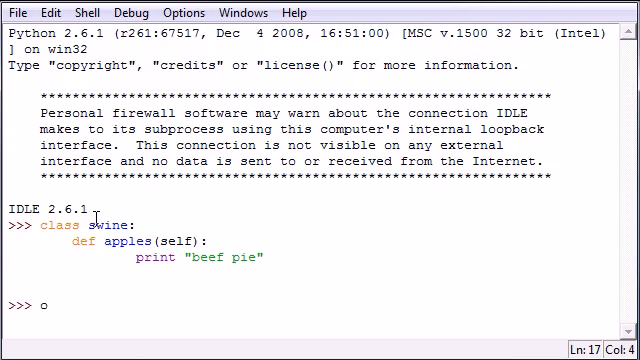
type("bj")
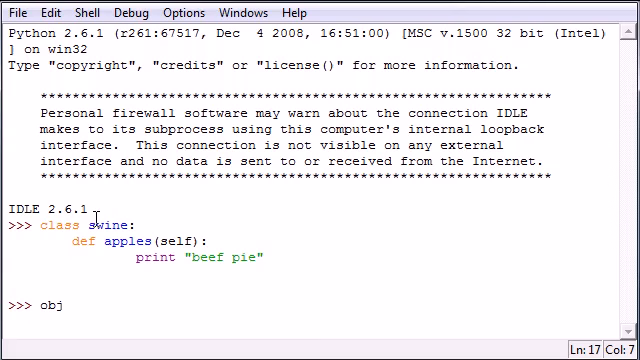
type("=swine(")
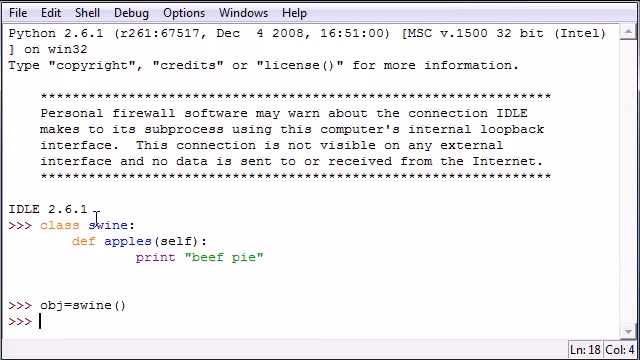
mouse_move(72, 256)
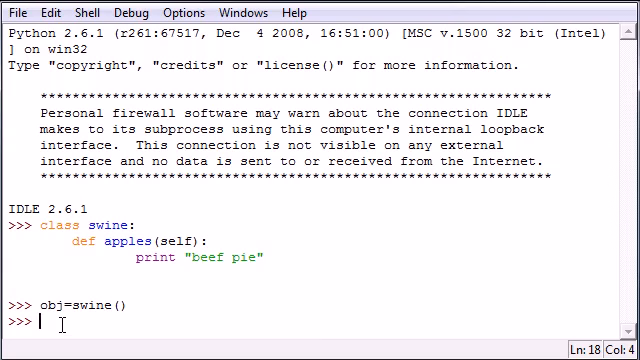
- Call obj.apples() to print "beef pie", then begin declaring class new
type("obj.")
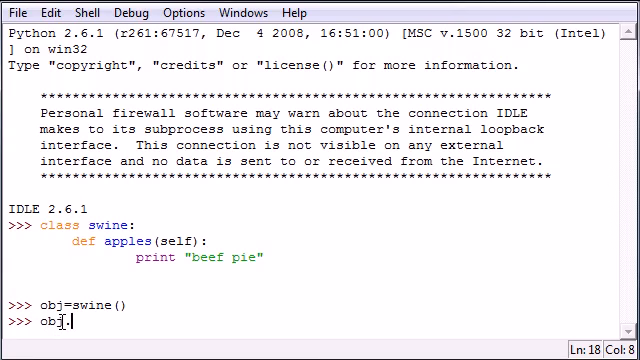
key("Return")
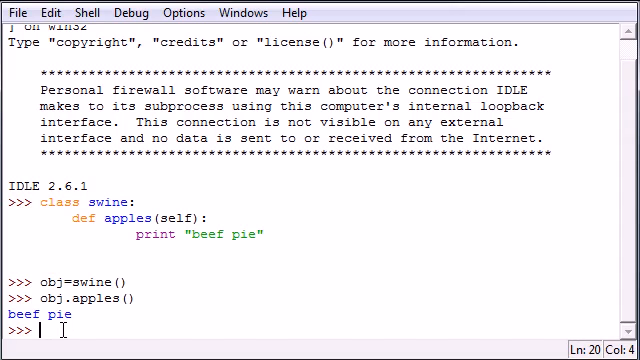
type("class new:")
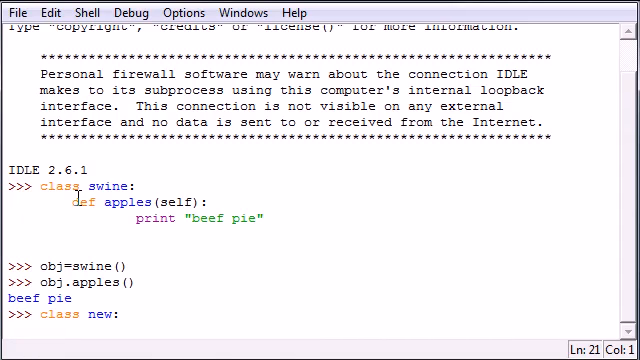
- Define __init__(self) in class new printing "this is a consturctor" and "this also print out"
type("de")
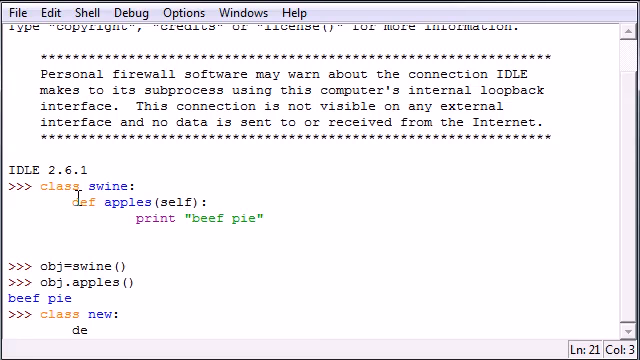
type("f __init__(self):")
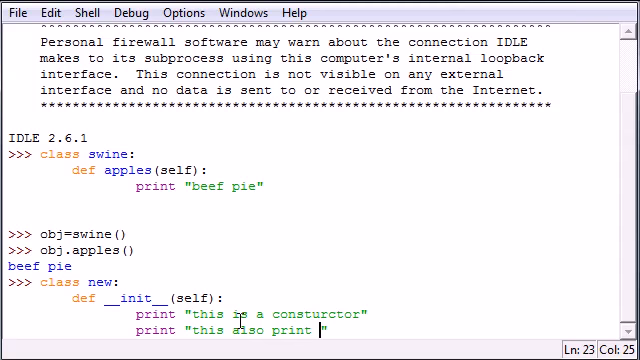
type("out")
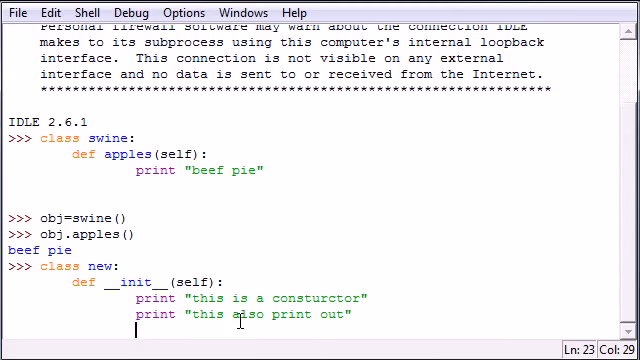
key("Return")
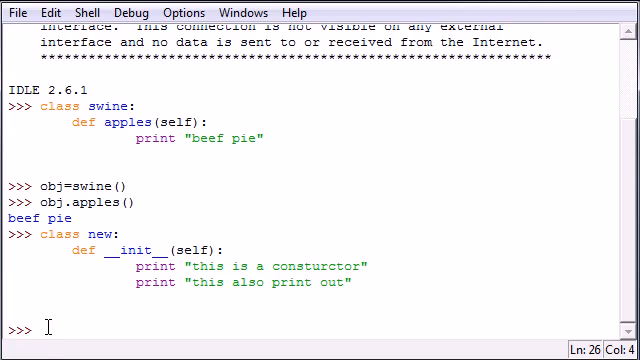
- Create newobj=new() so the constructor prints both lines, then highlight __init__
type("newobj")
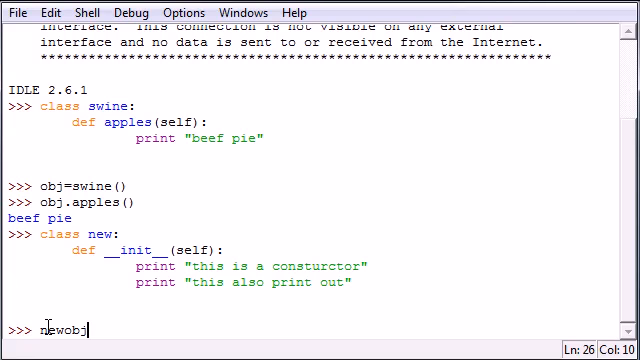
type("=new")
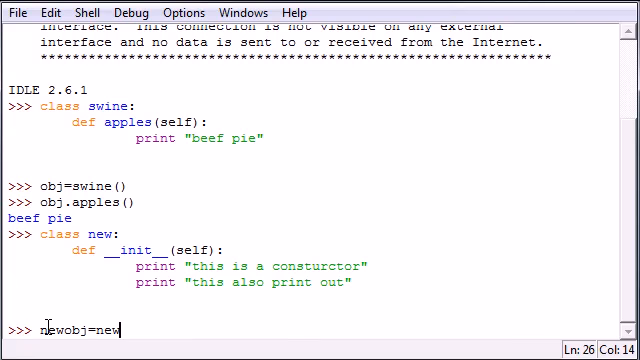
type("()")
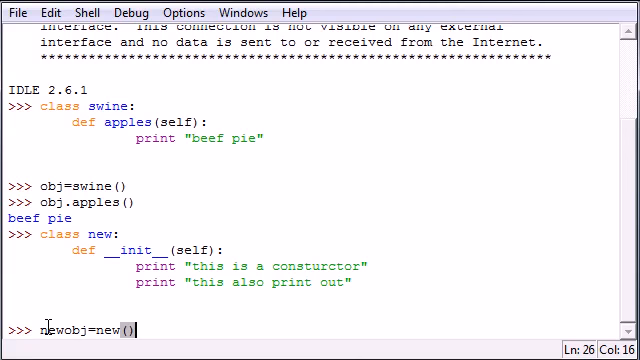
key("Return")
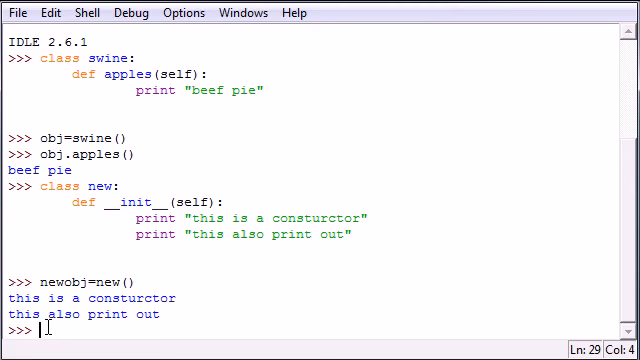
double_click(112, 200)
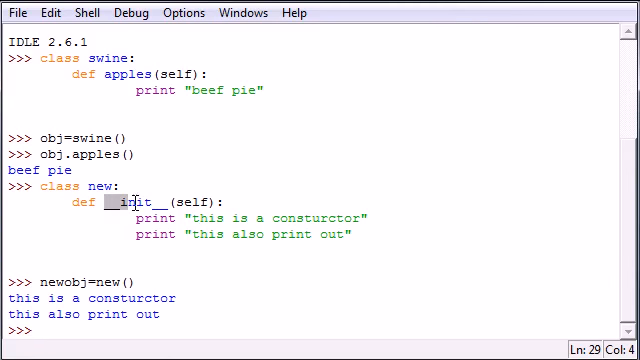